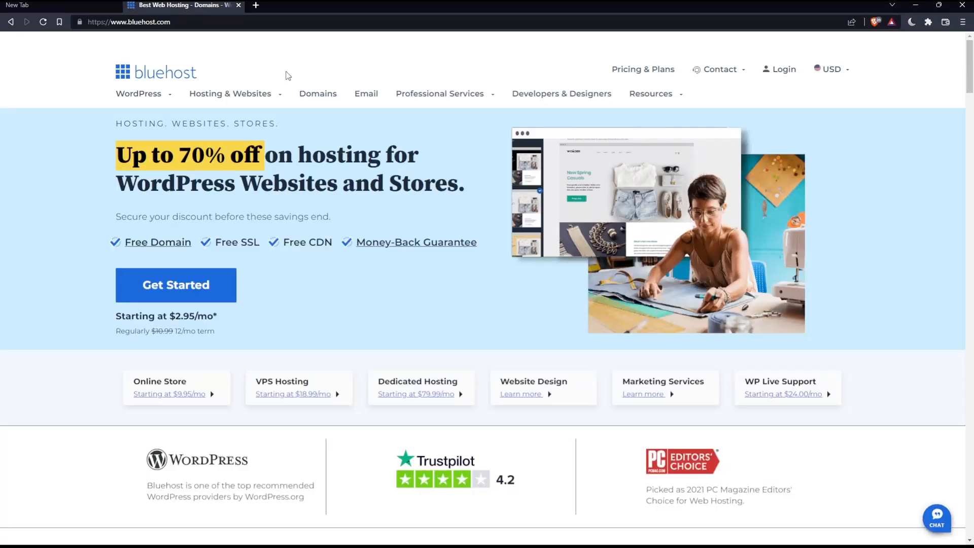
{"action": "mouse_move", "coordinate": [425, 176]}
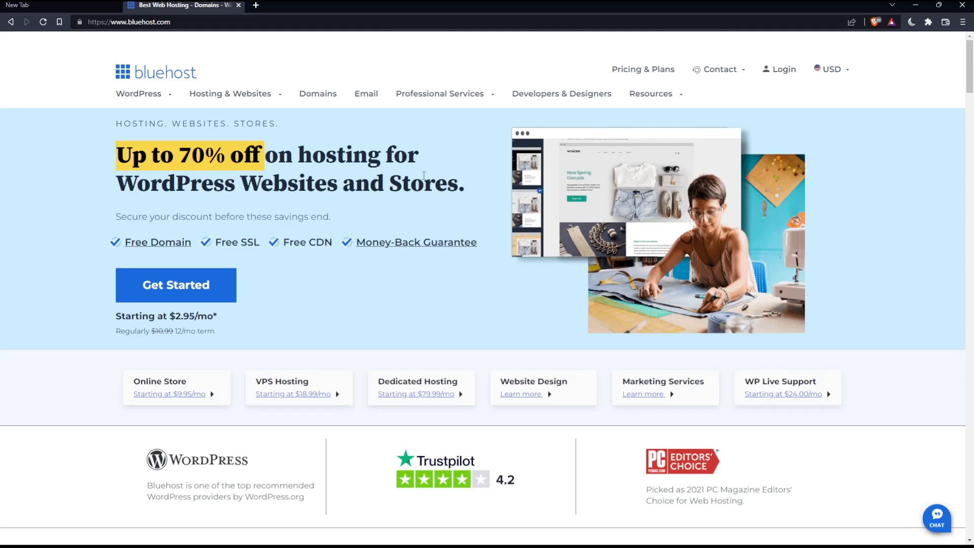
Go to My Sites and start managing the mromix site, reaching its overview (5 themes, 9 plugins, 1 user).
{"action": "left_click", "coordinate": [833, 69]}
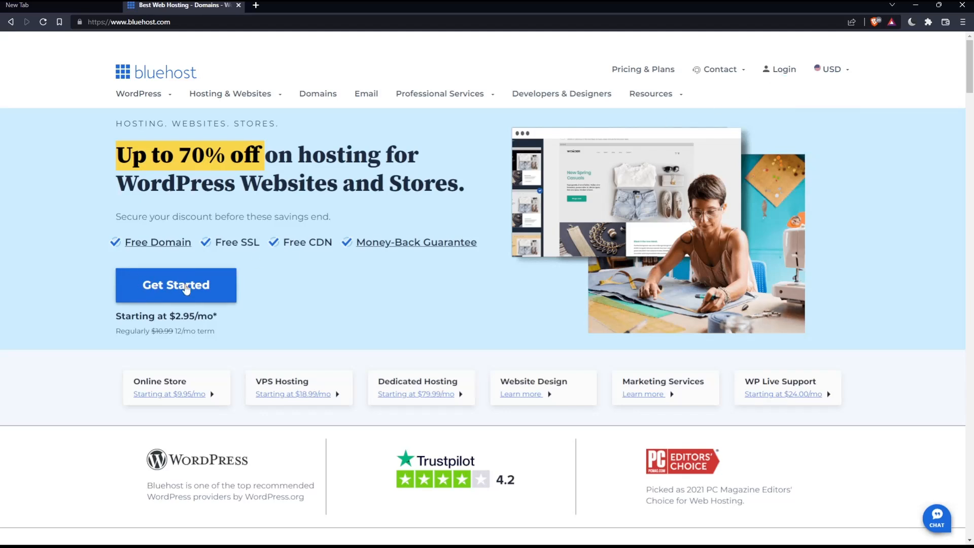
{"action": "mouse_move", "coordinate": [303, 295]}
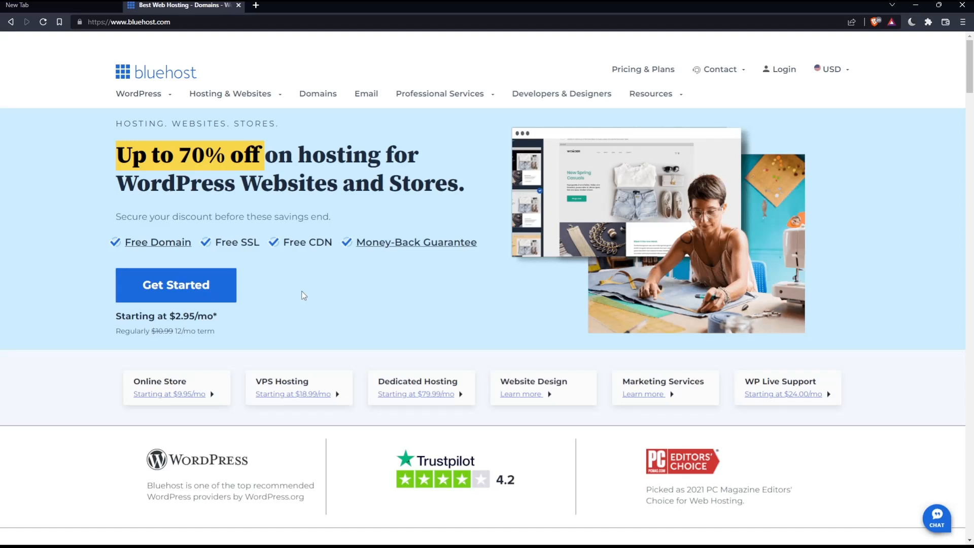
{"action": "mouse_move", "coordinate": [160, 298]}
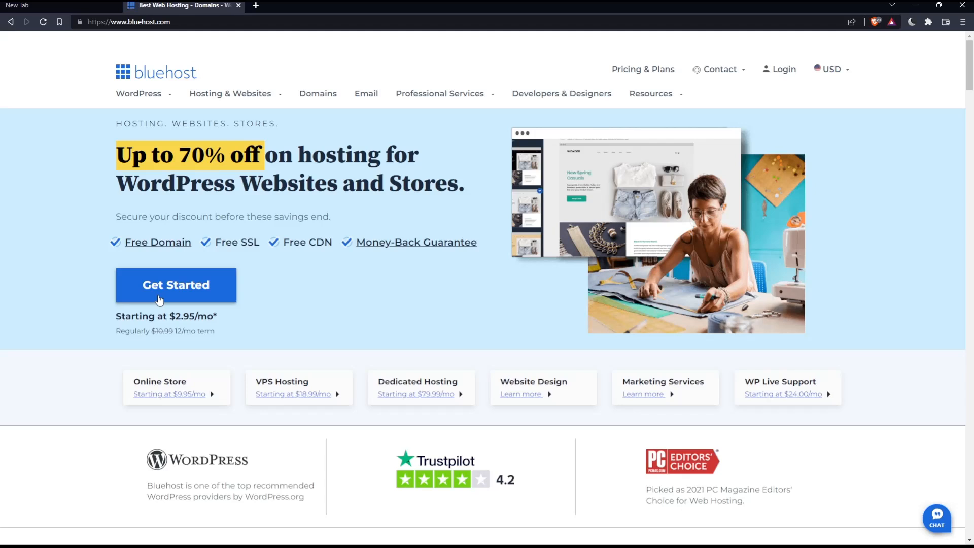
{"action": "mouse_move", "coordinate": [329, 113]}
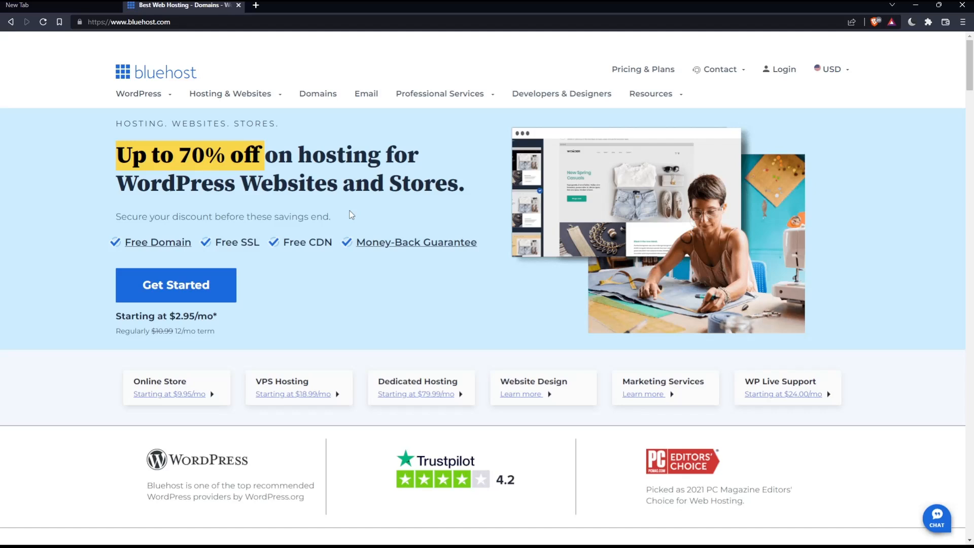
{"action": "mouse_move", "coordinate": [497, 111]}
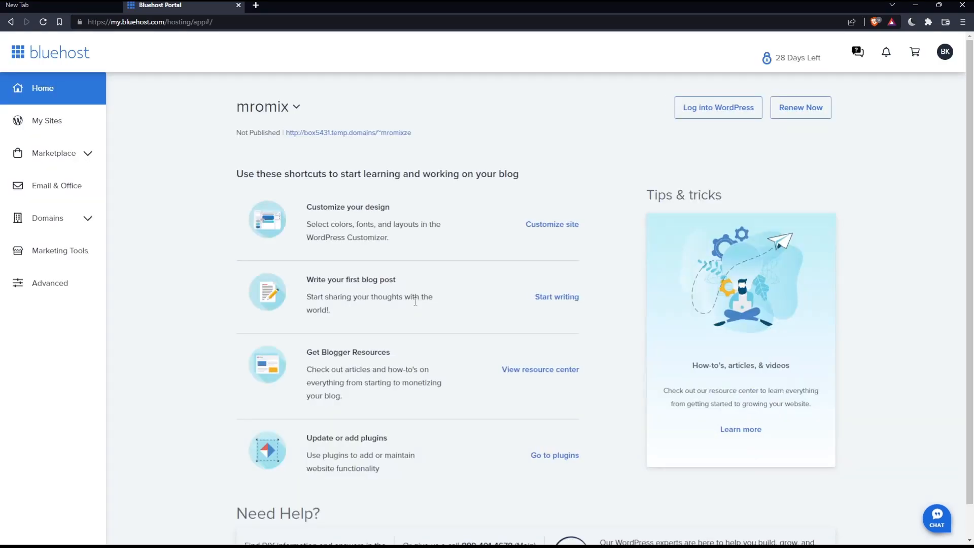
{"action": "mouse_move", "coordinate": [481, 257]}
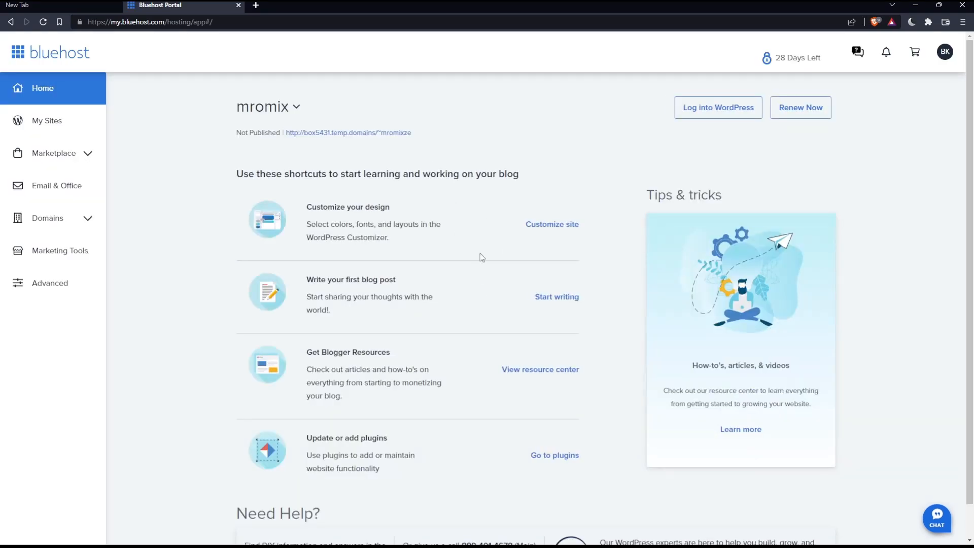
{"action": "mouse_move", "coordinate": [499, 280]}
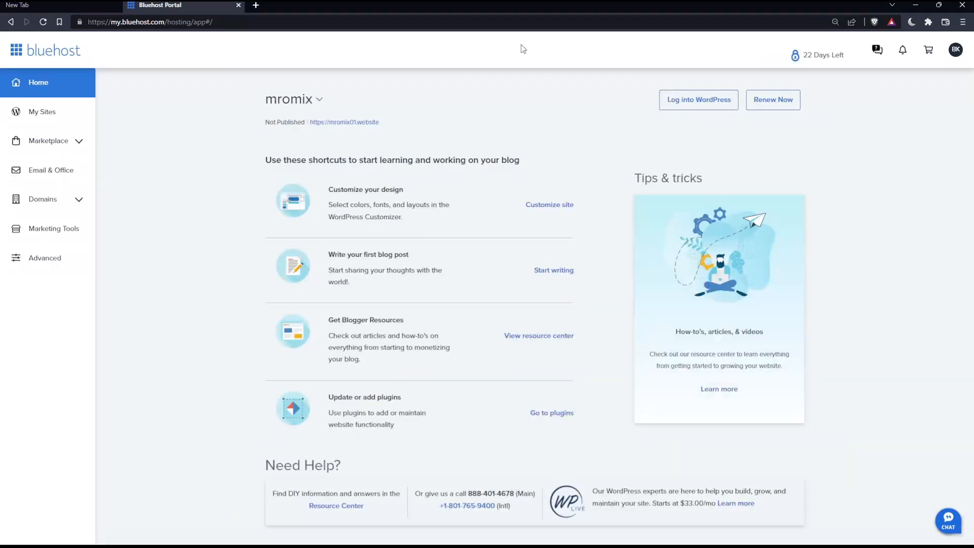
{"action": "mouse_move", "coordinate": [444, 84]}
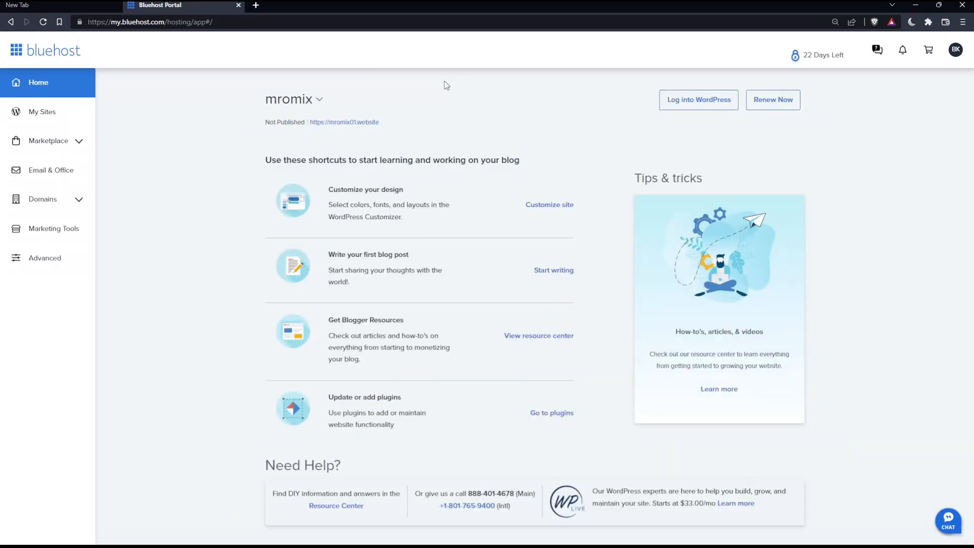
{"action": "mouse_move", "coordinate": [333, 104]}
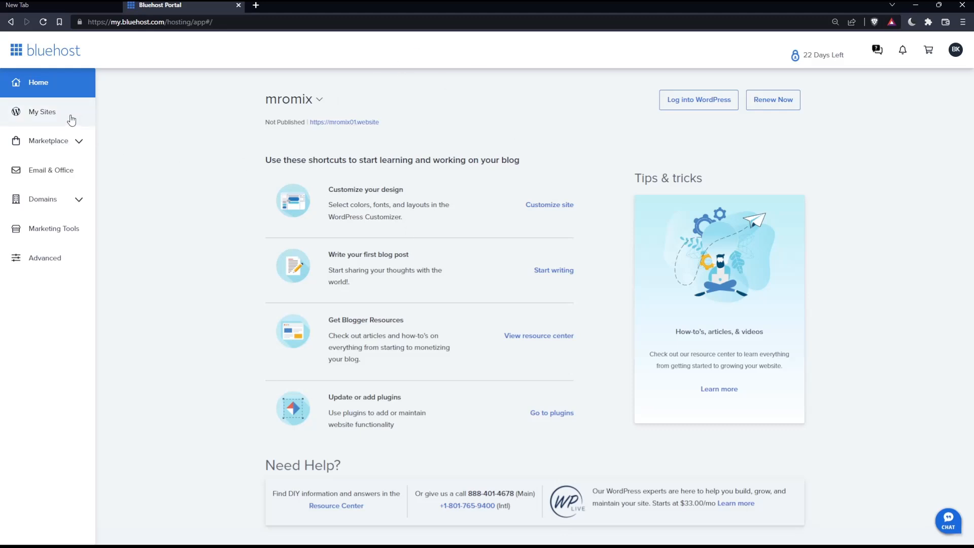
{"action": "left_click", "coordinate": [42, 111]}
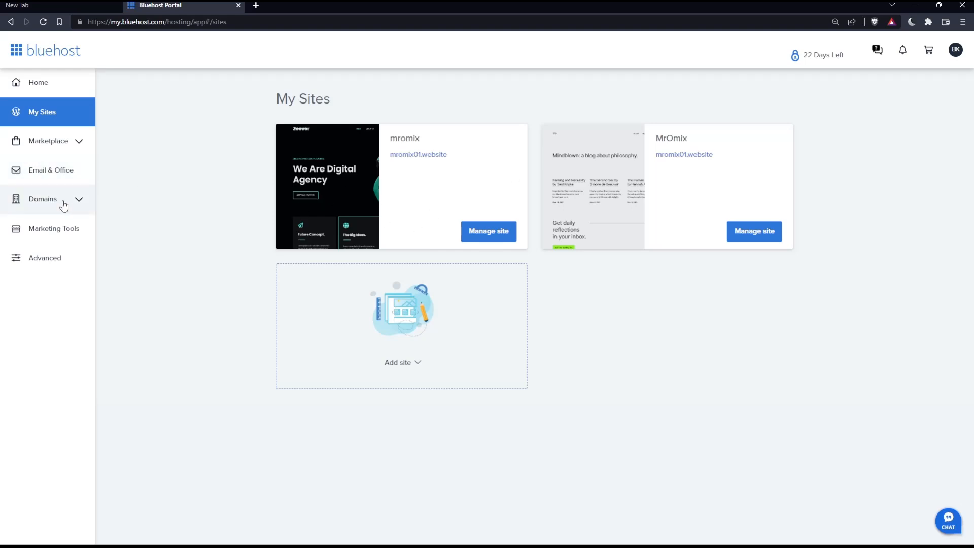
{"action": "left_click", "coordinate": [488, 231]}
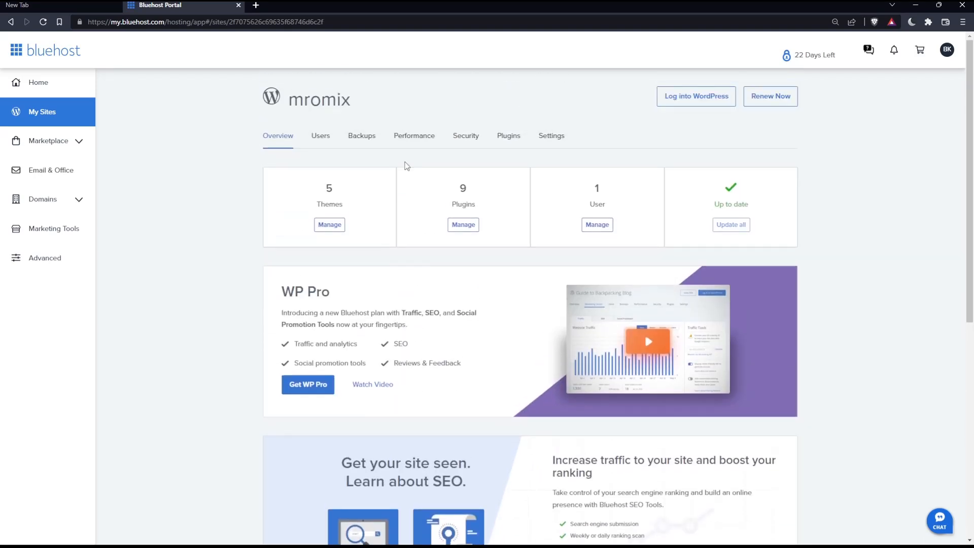
Show mromix's Security section with SSL certificate on and Enforce HTTPS off.
{"action": "left_click", "coordinate": [465, 136]}
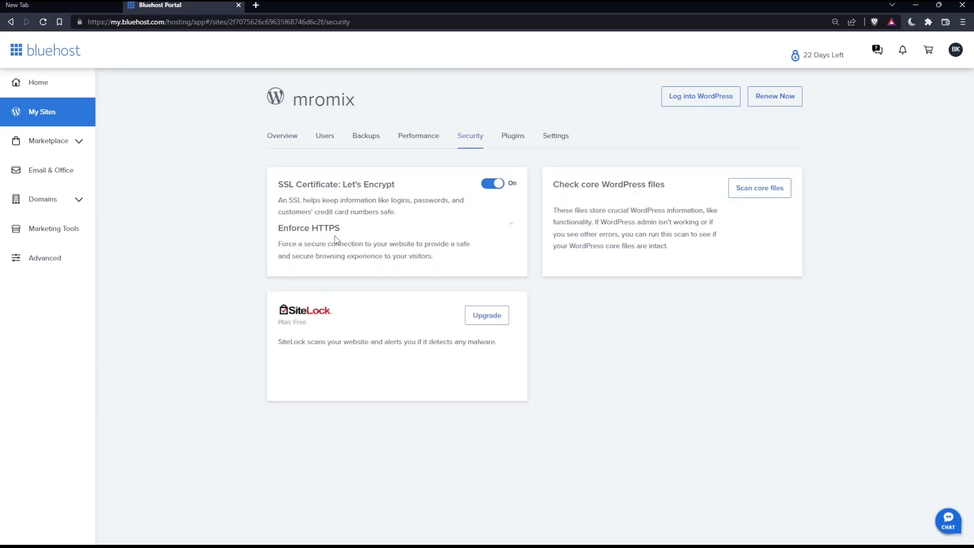
{"action": "left_click", "coordinate": [492, 227]}
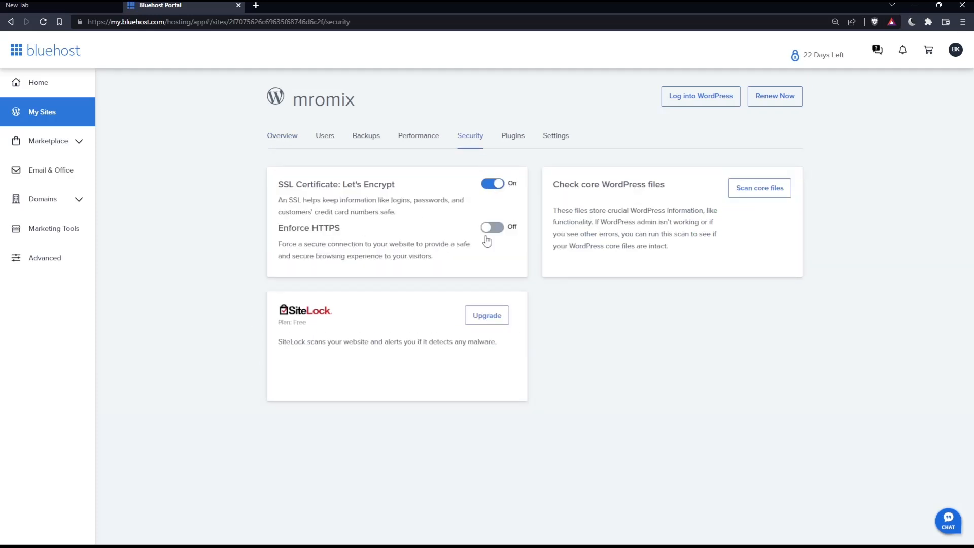
{"action": "mouse_move", "coordinate": [262, 191]}
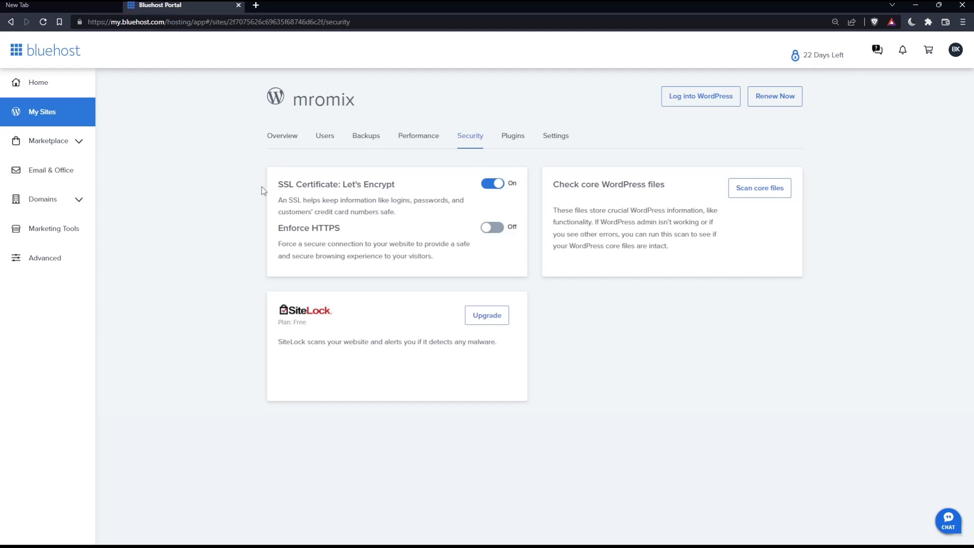
{"action": "mouse_move", "coordinate": [278, 244]}
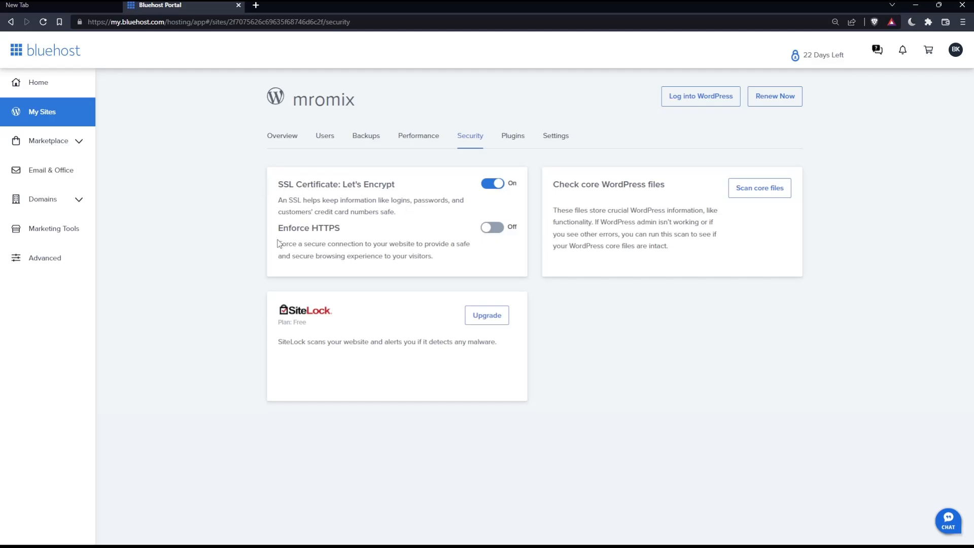
{"action": "mouse_move", "coordinate": [308, 219]}
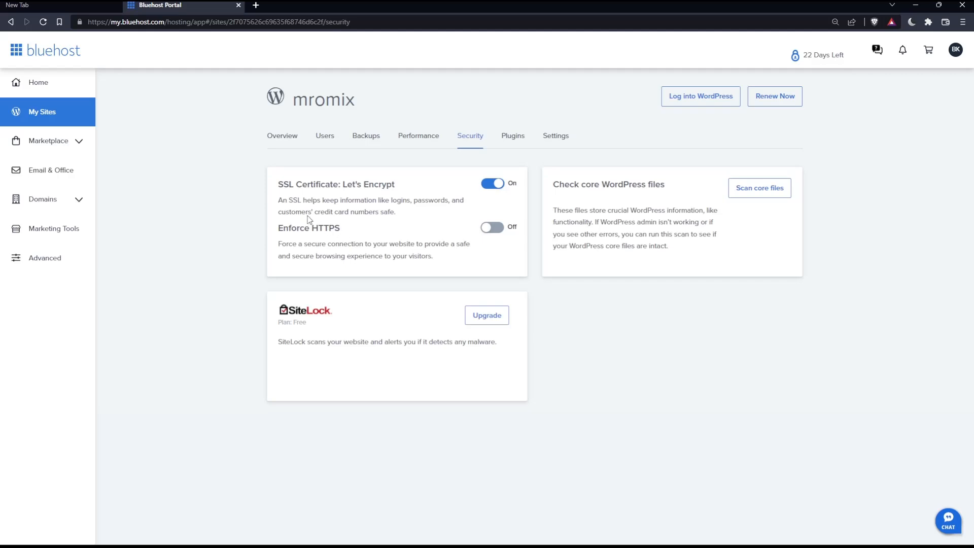
{"action": "mouse_move", "coordinate": [361, 212]}
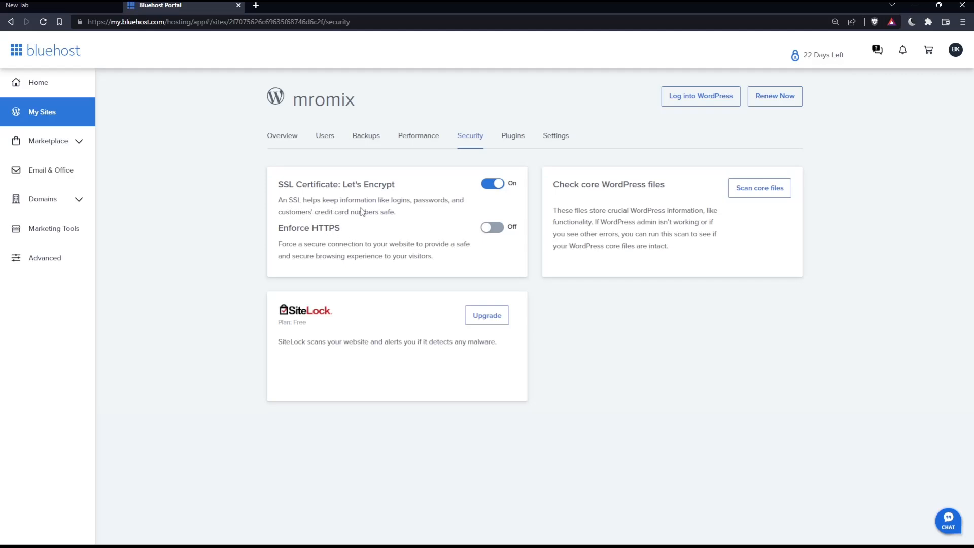
{"action": "mouse_move", "coordinate": [387, 224]}
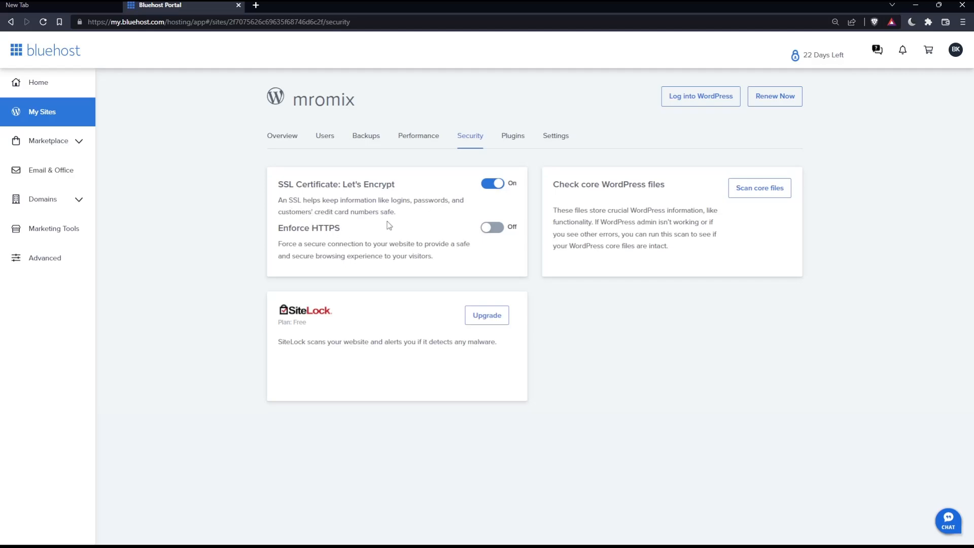
{"action": "mouse_move", "coordinate": [363, 274]}
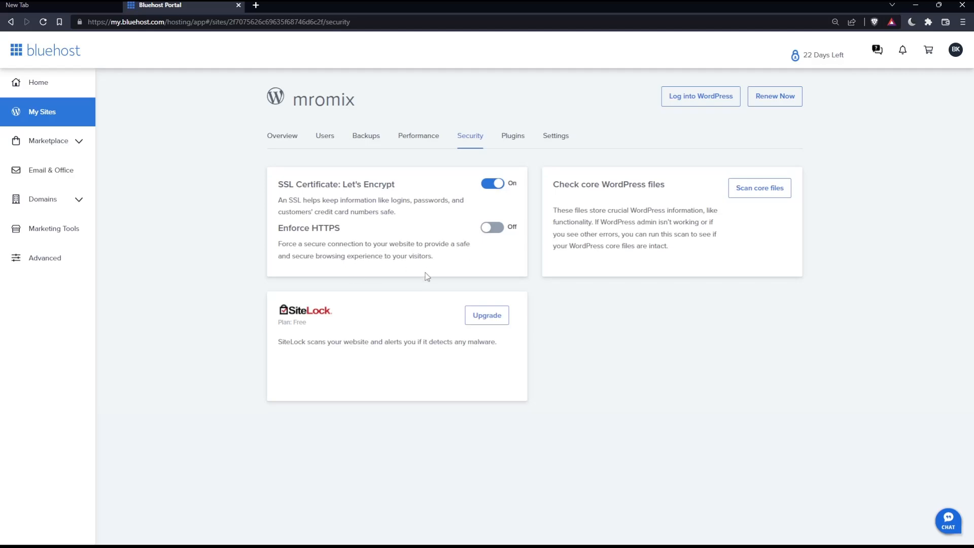
{"action": "mouse_move", "coordinate": [432, 277]}
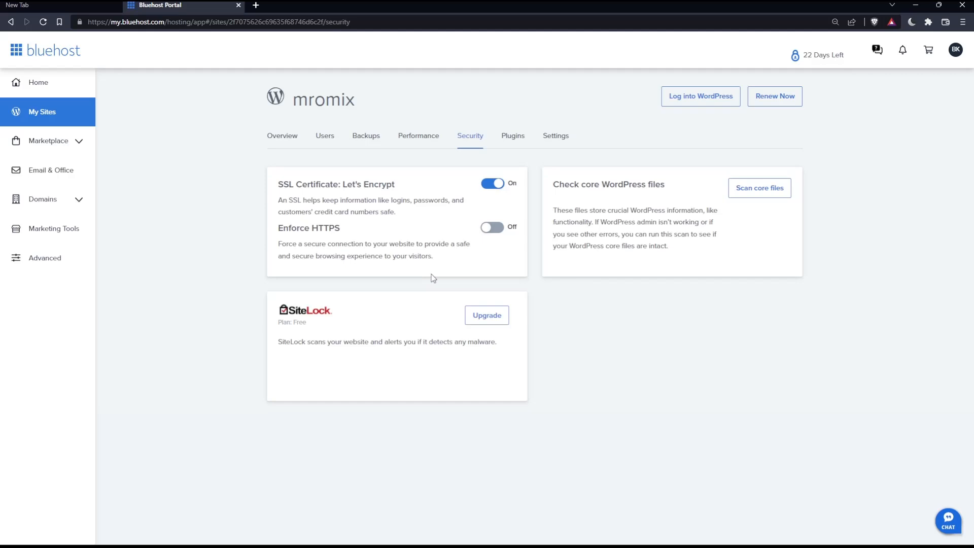
{"action": "mouse_move", "coordinate": [436, 276]}
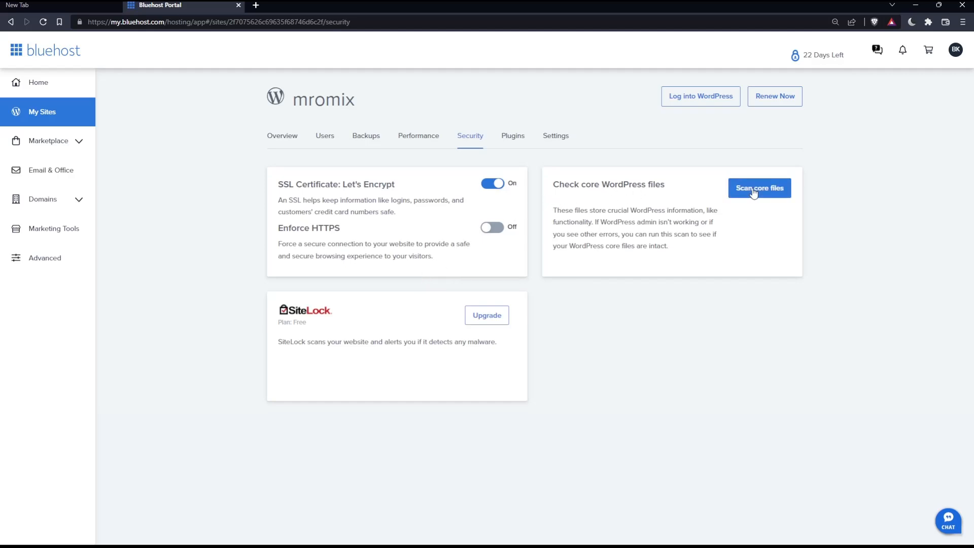
{"action": "mouse_move", "coordinate": [520, 392]}
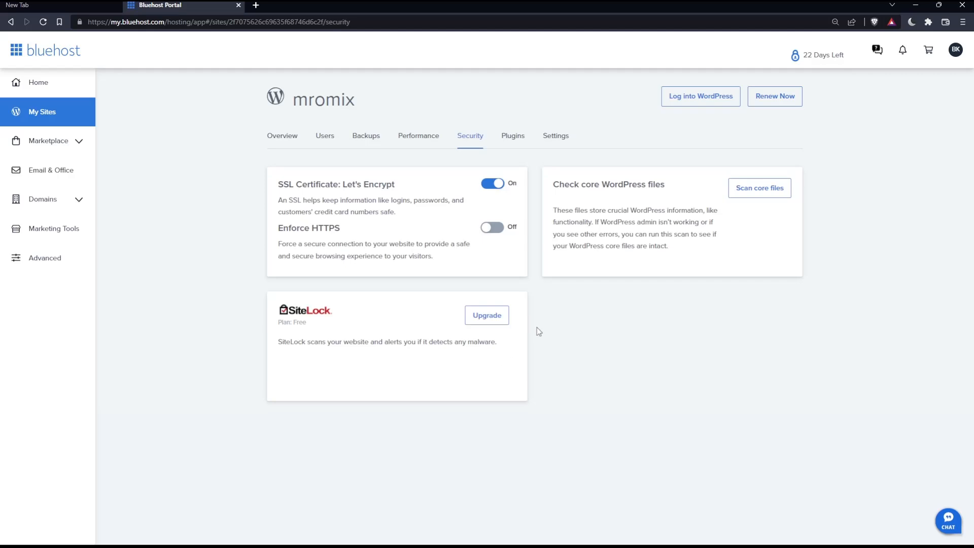
{"action": "mouse_move", "coordinate": [609, 388]}
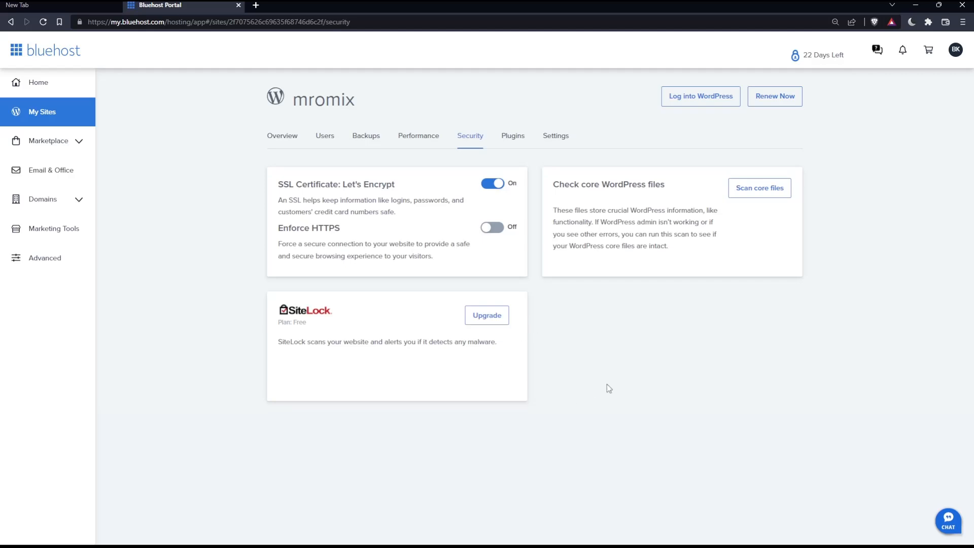
{"action": "mouse_move", "coordinate": [598, 380]}
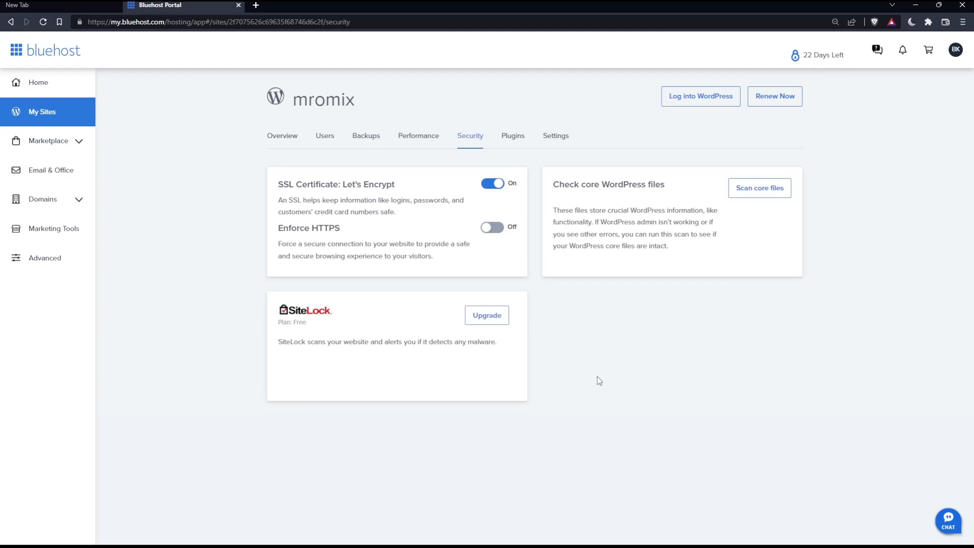